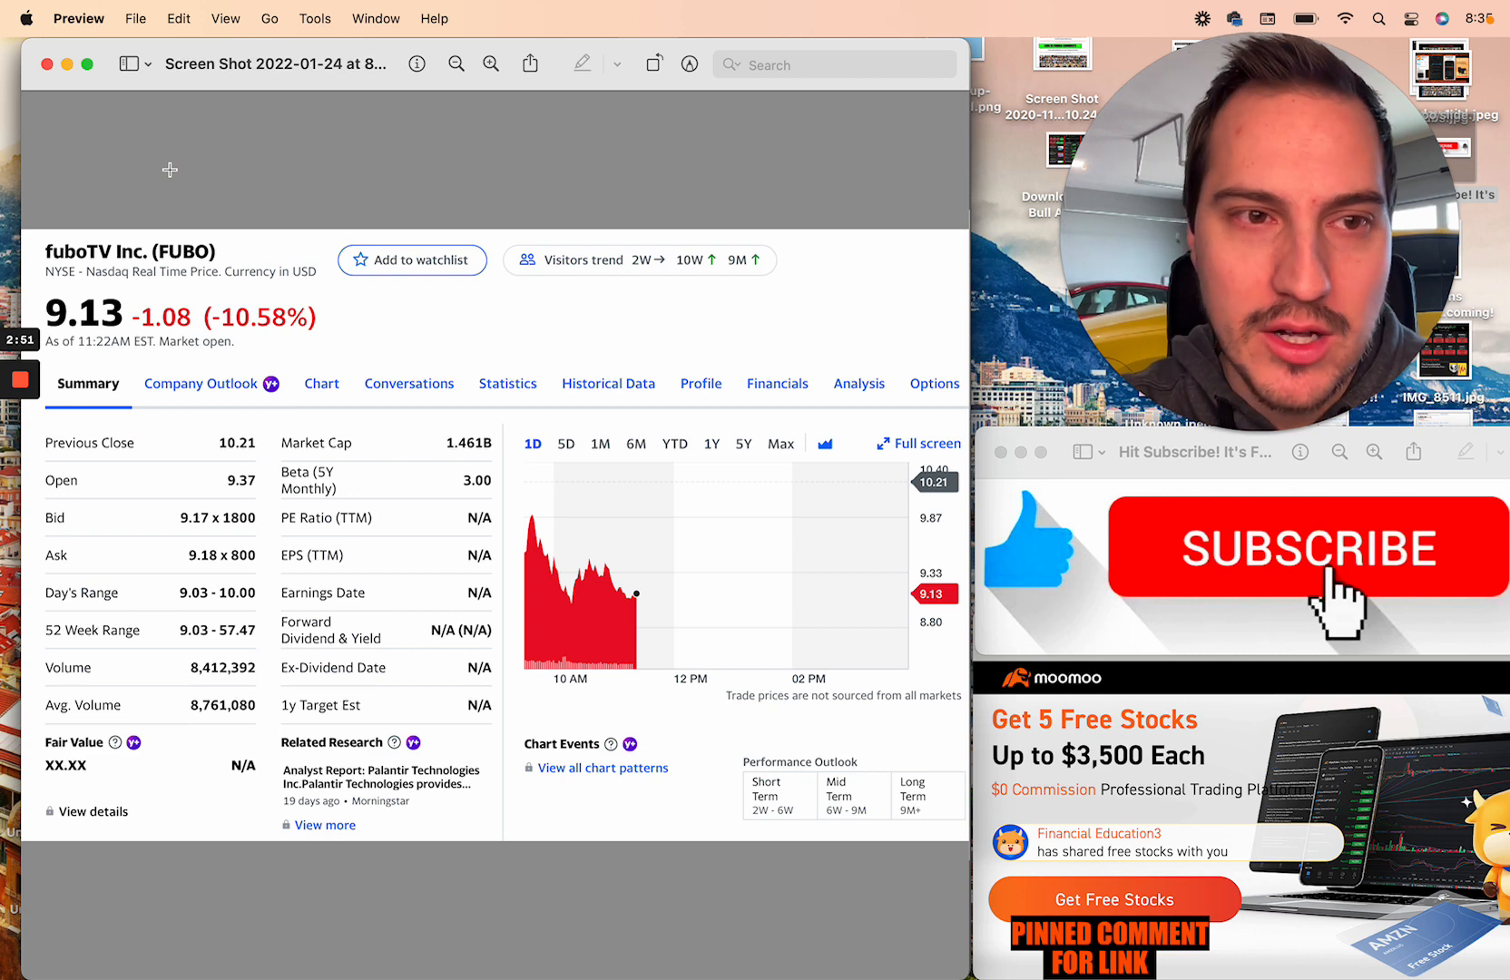
pyautogui.moveTo(54, 79)
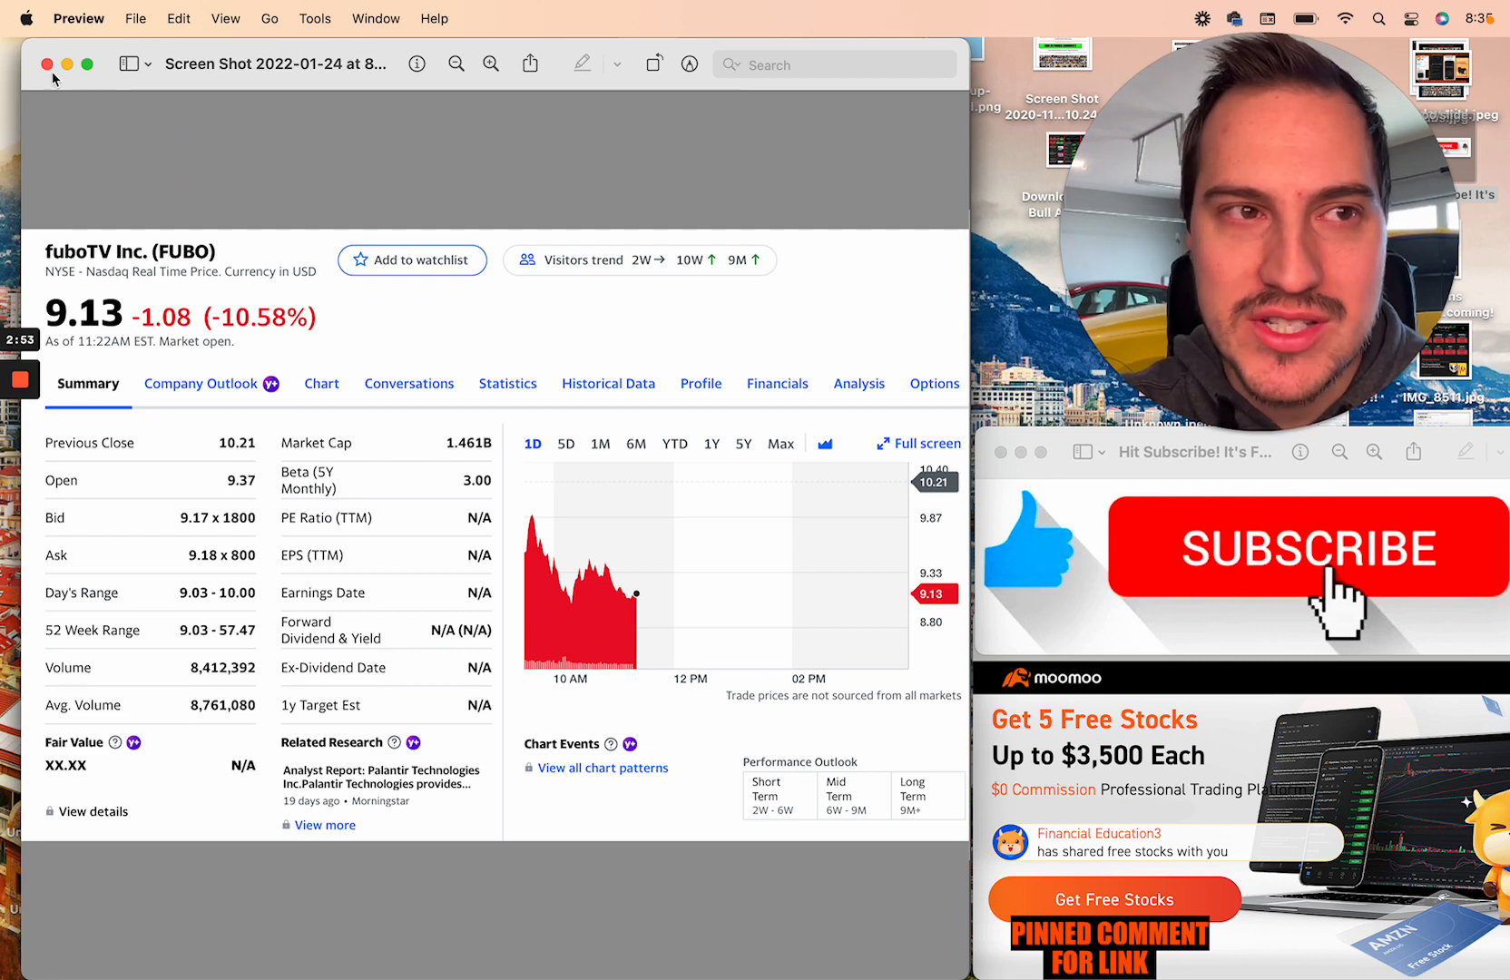